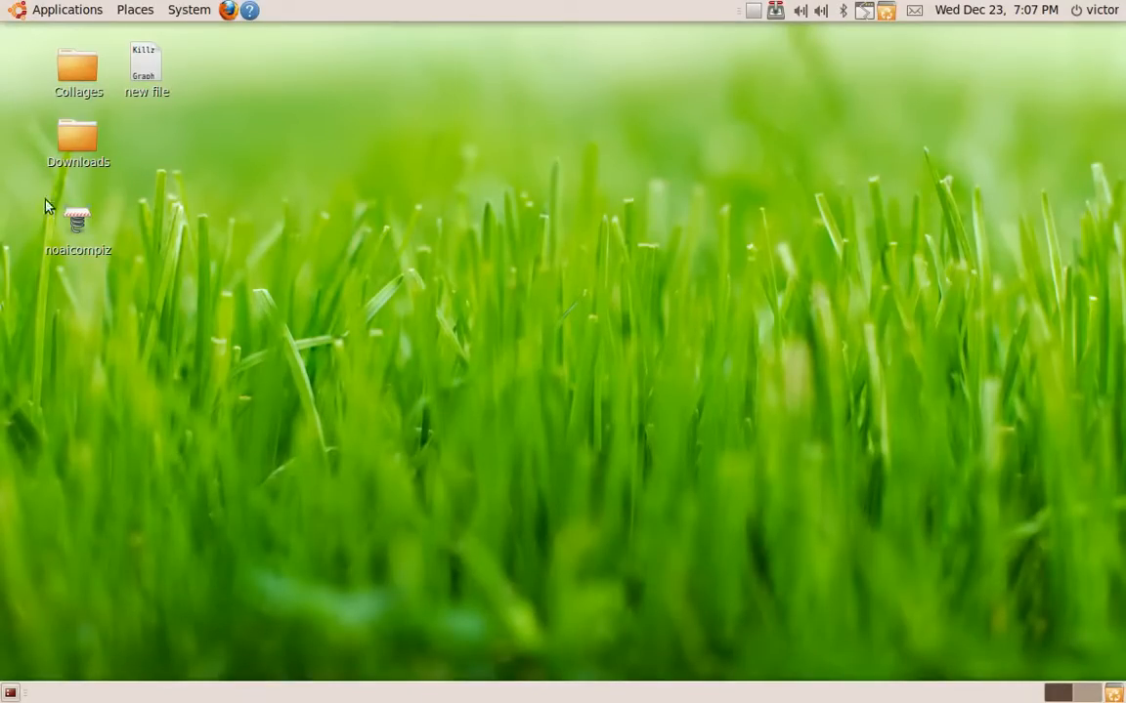
Launch GNOME Terminal from Applications > Accessories and position it near screen centre.
click(67, 10)
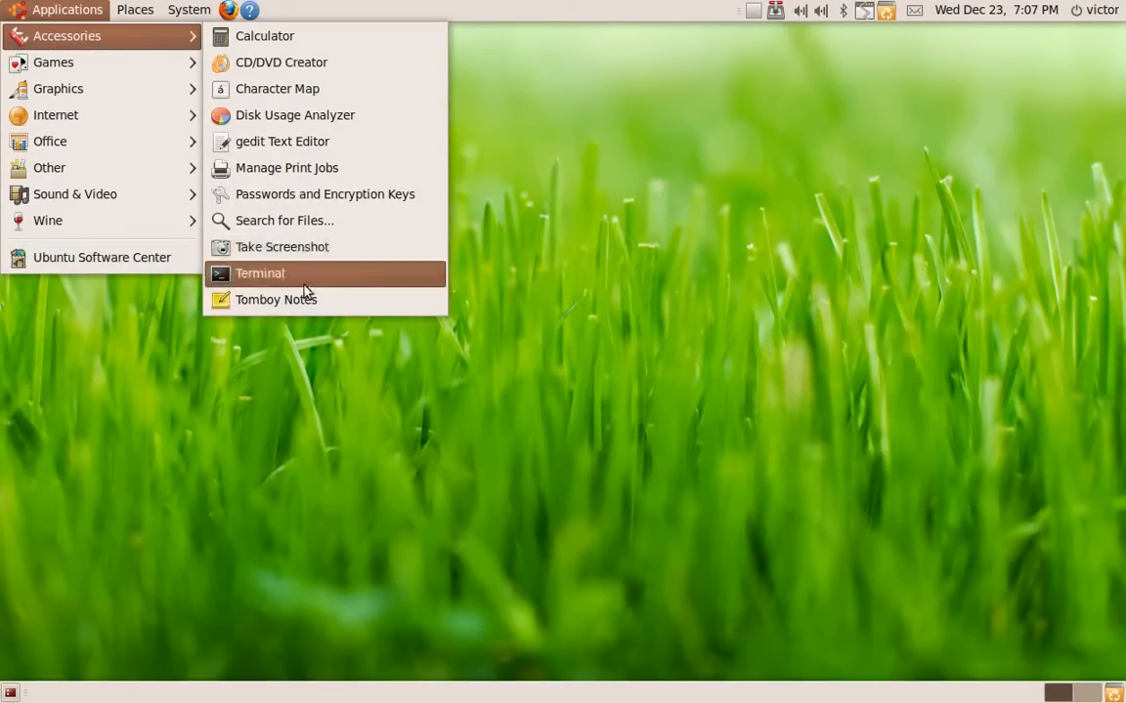
click(260, 273)
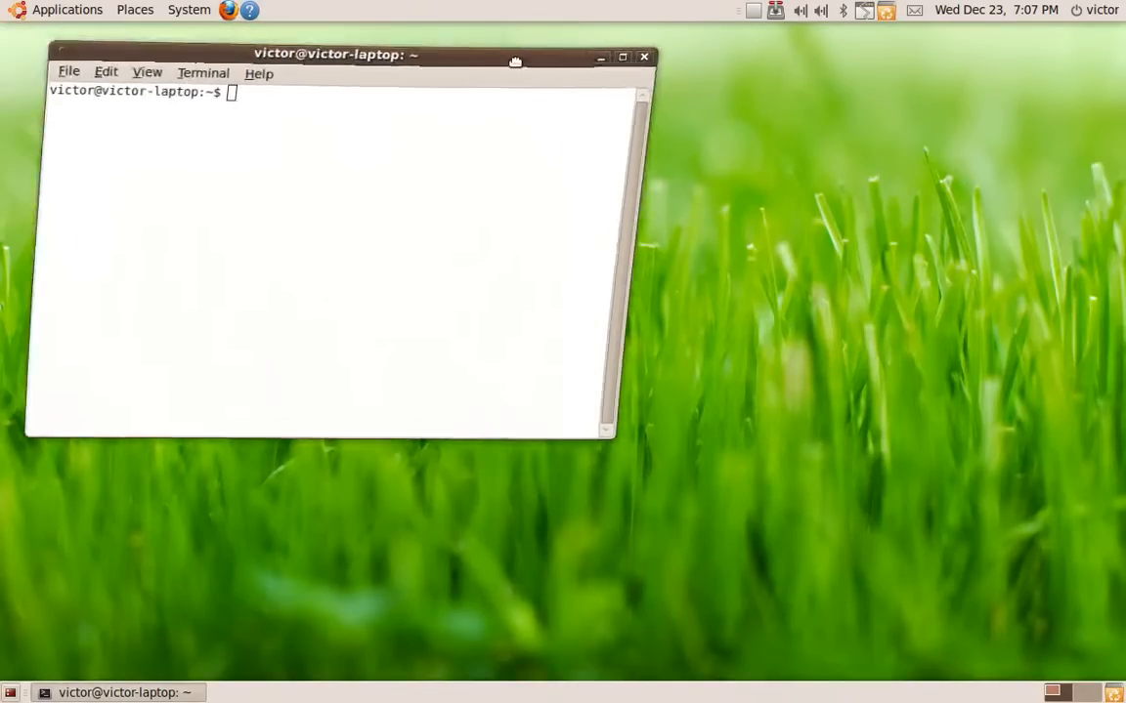
drag(336, 54, 535, 123)
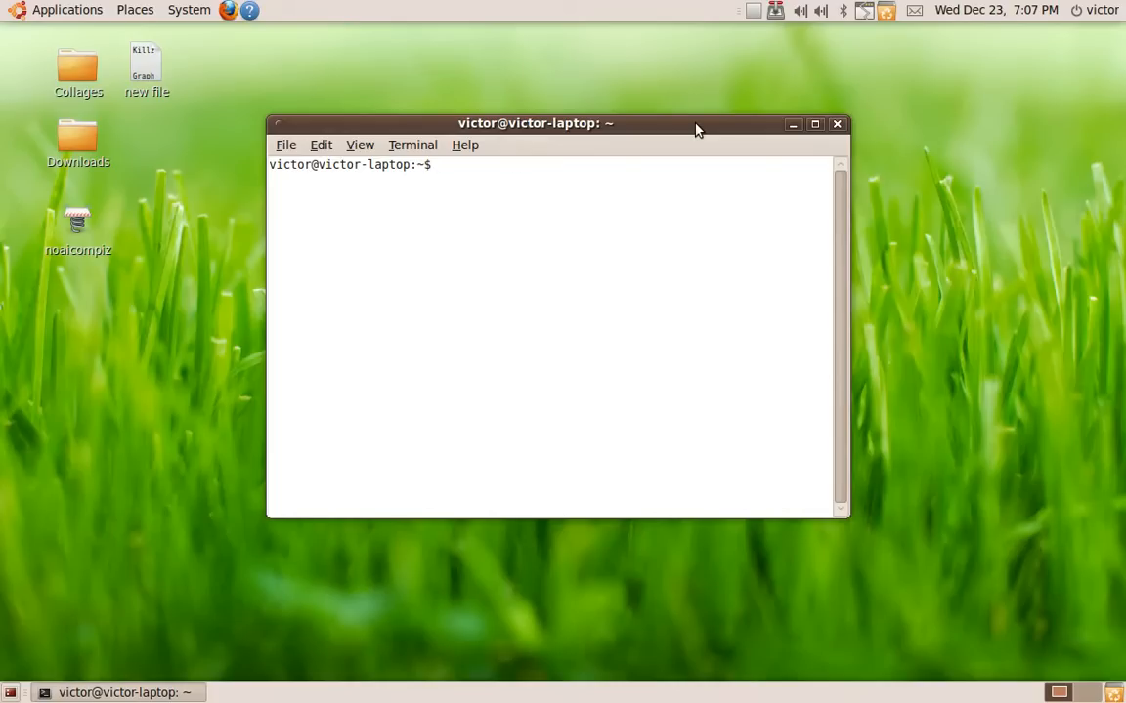
Run arecord -L to list capture devices, copy the pulse entry and close the terminal.
text(arecord -L)
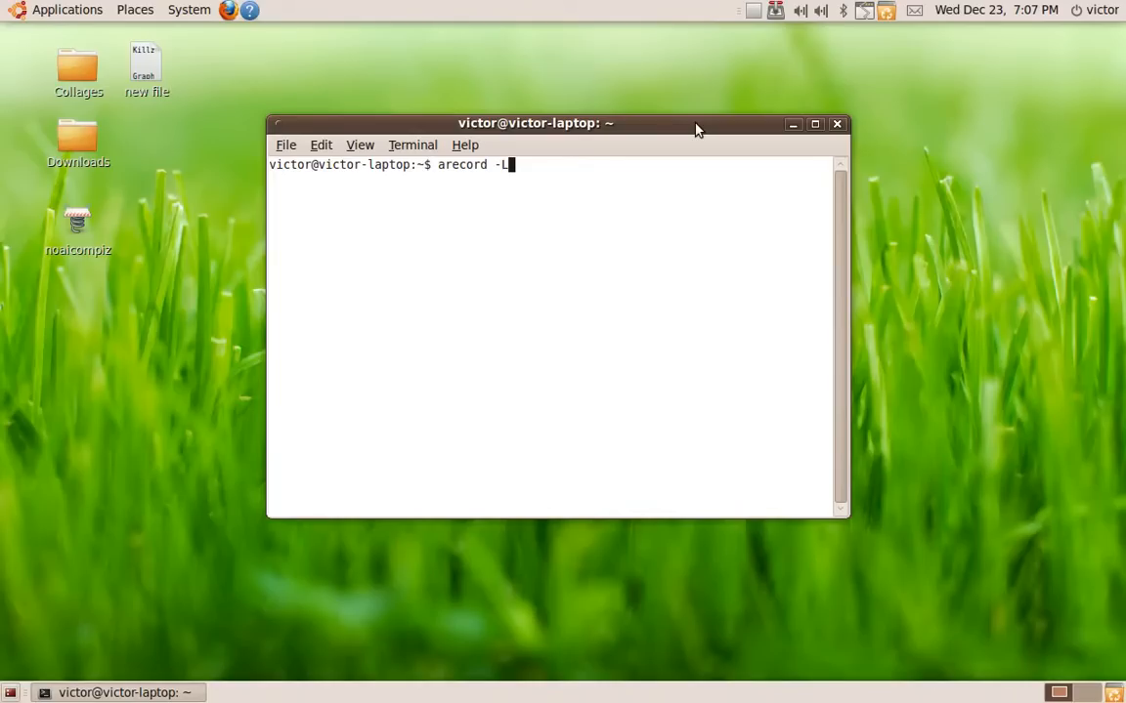
key(Return)
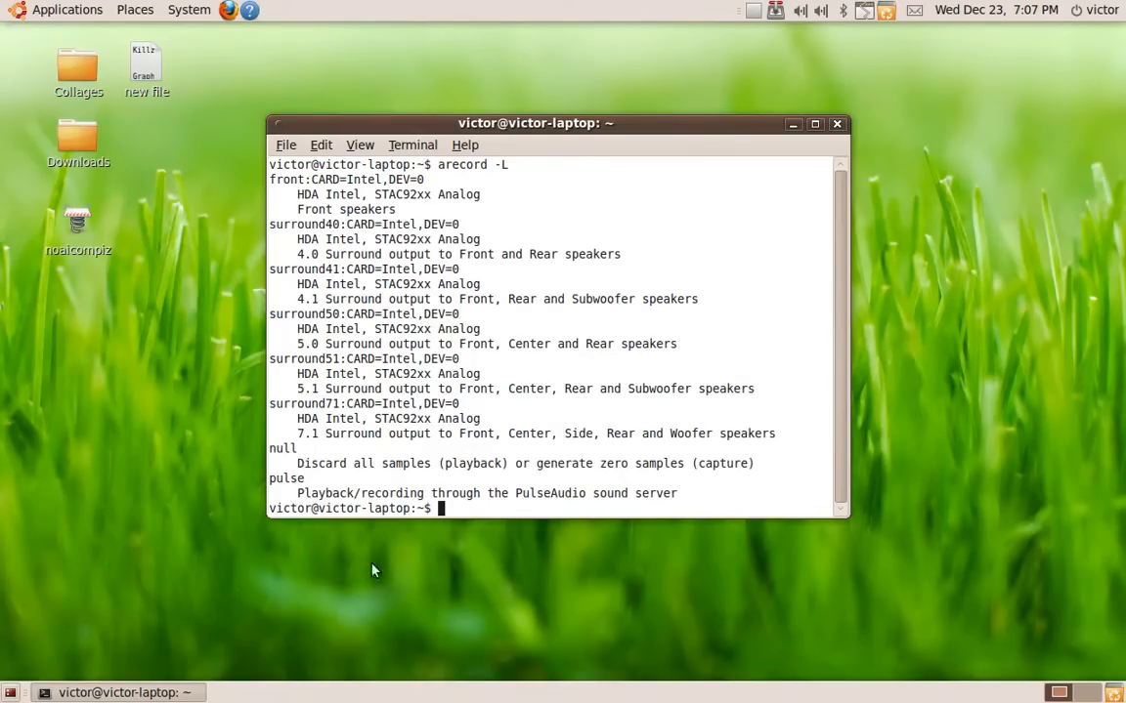
mouse_move(303, 234)
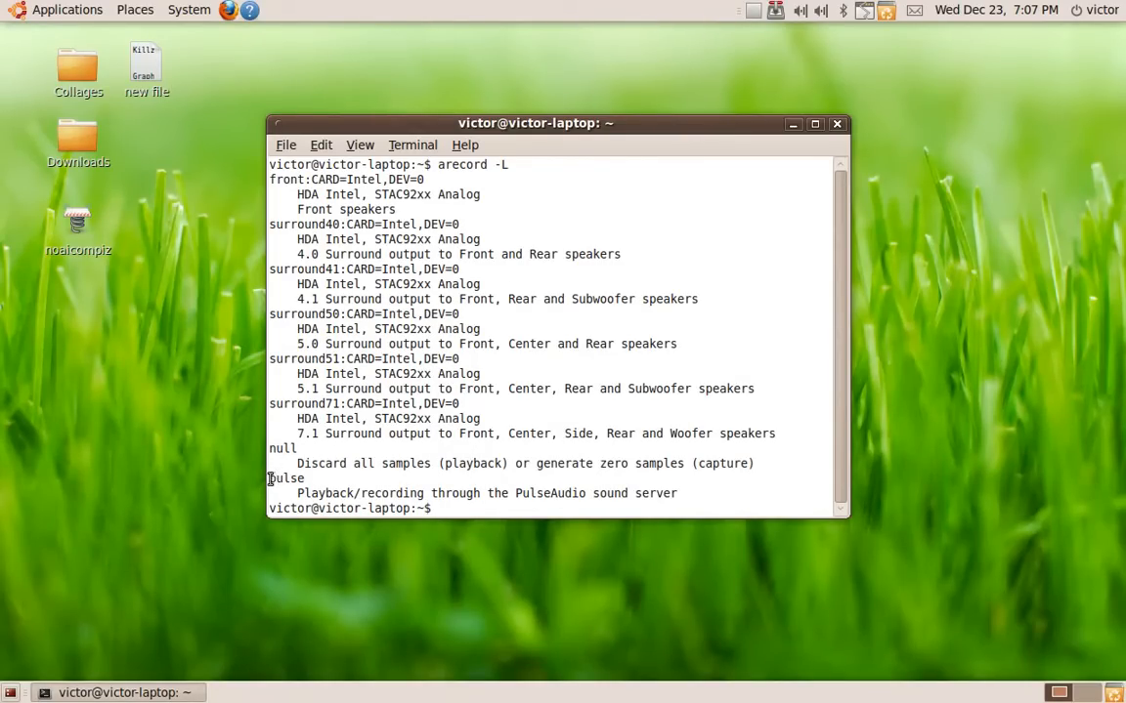
right_click(284, 478)
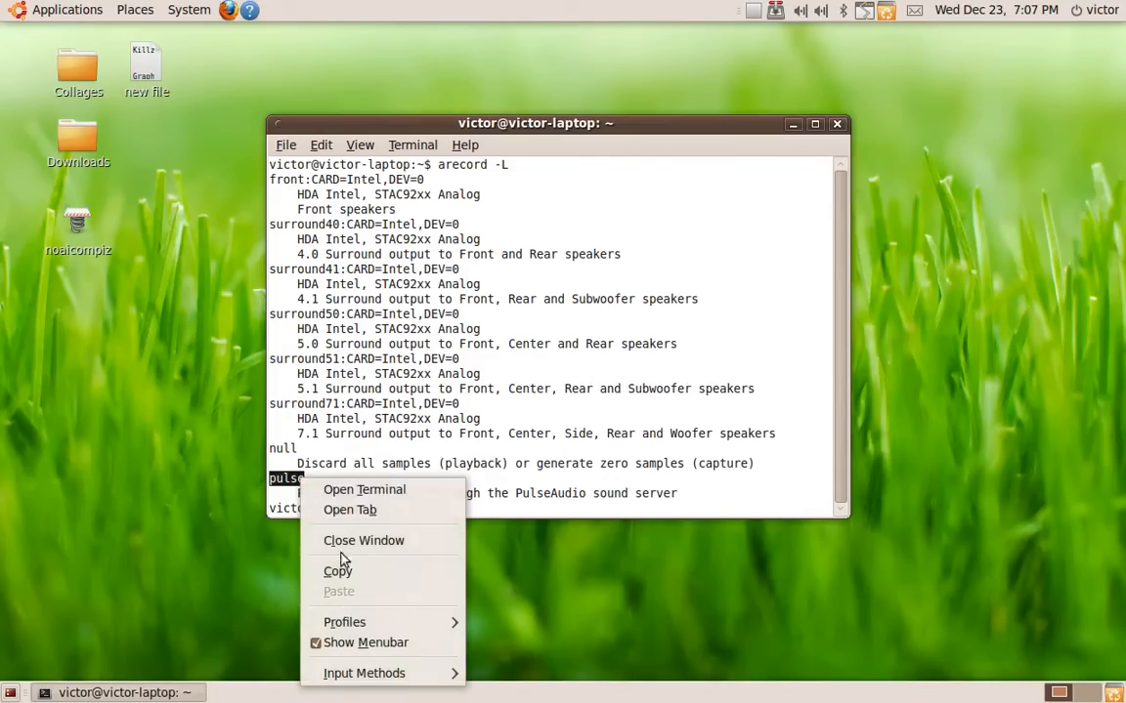
click(363, 539)
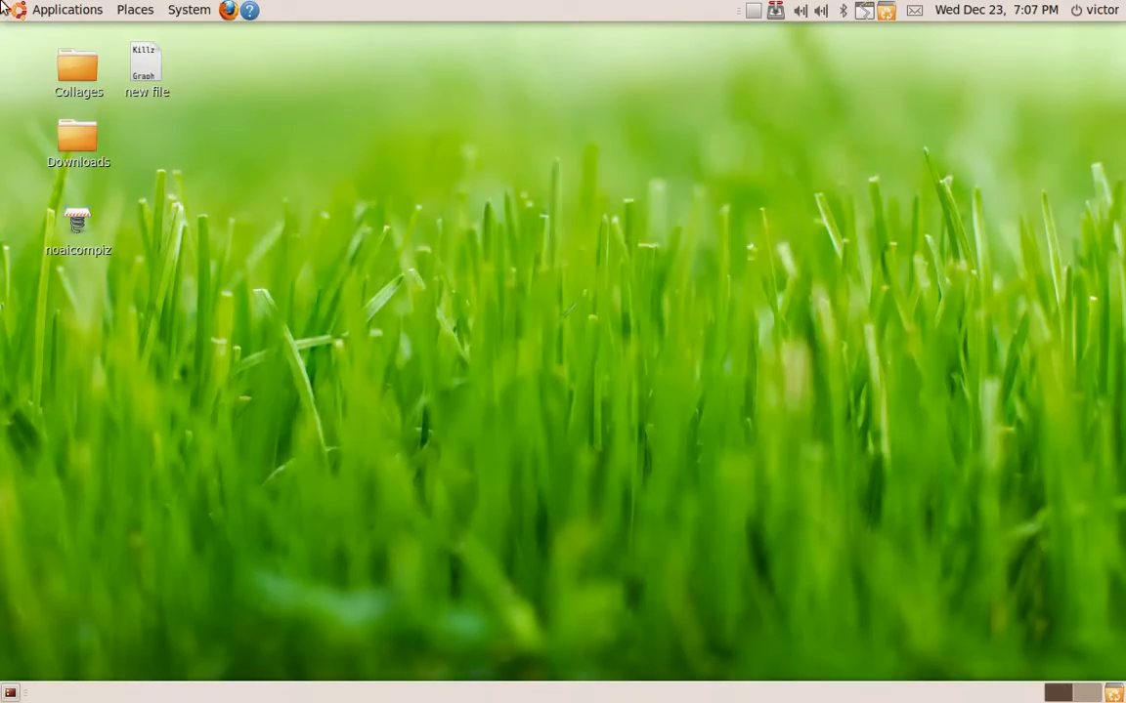
Launch gtk-recordMyDesktop, set Device to pulse under Advanced > Sound, and close the settings.
click(66, 8)
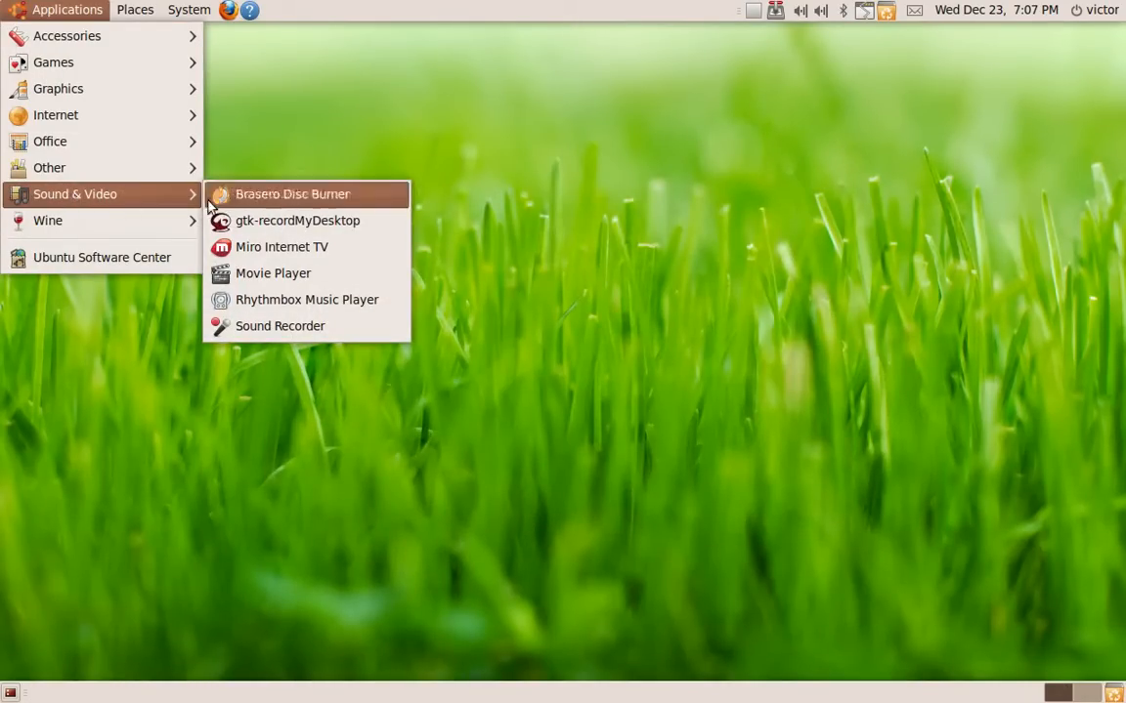
click(297, 219)
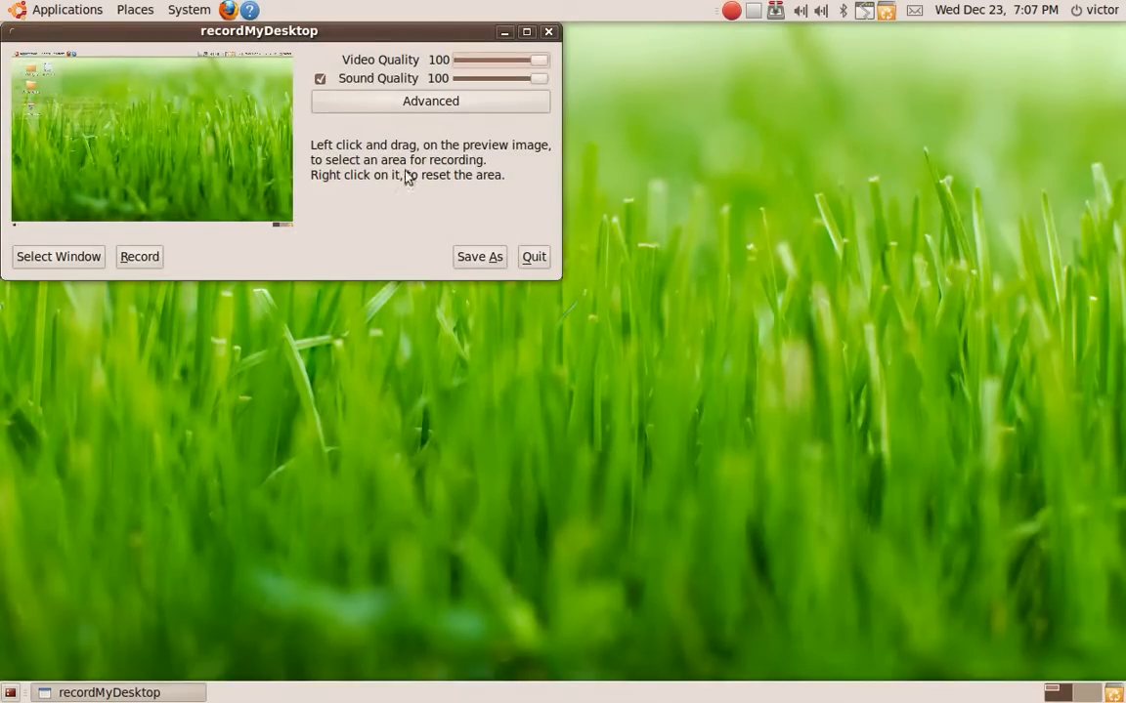
click(430, 101)
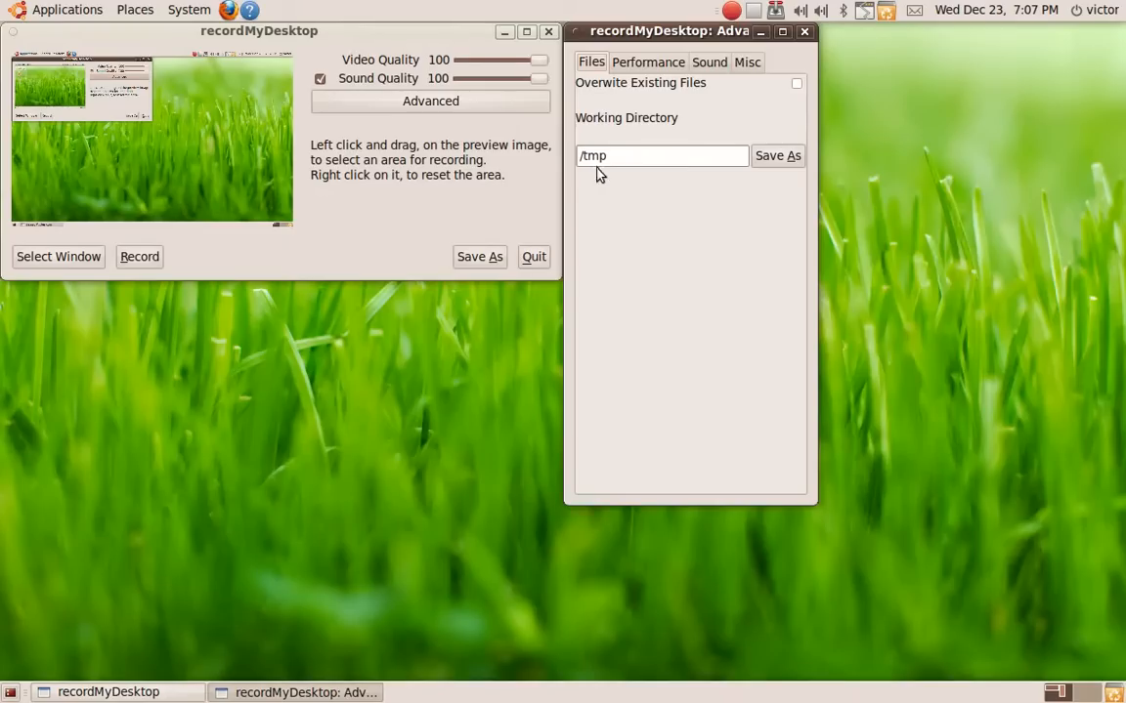
click(707, 60)
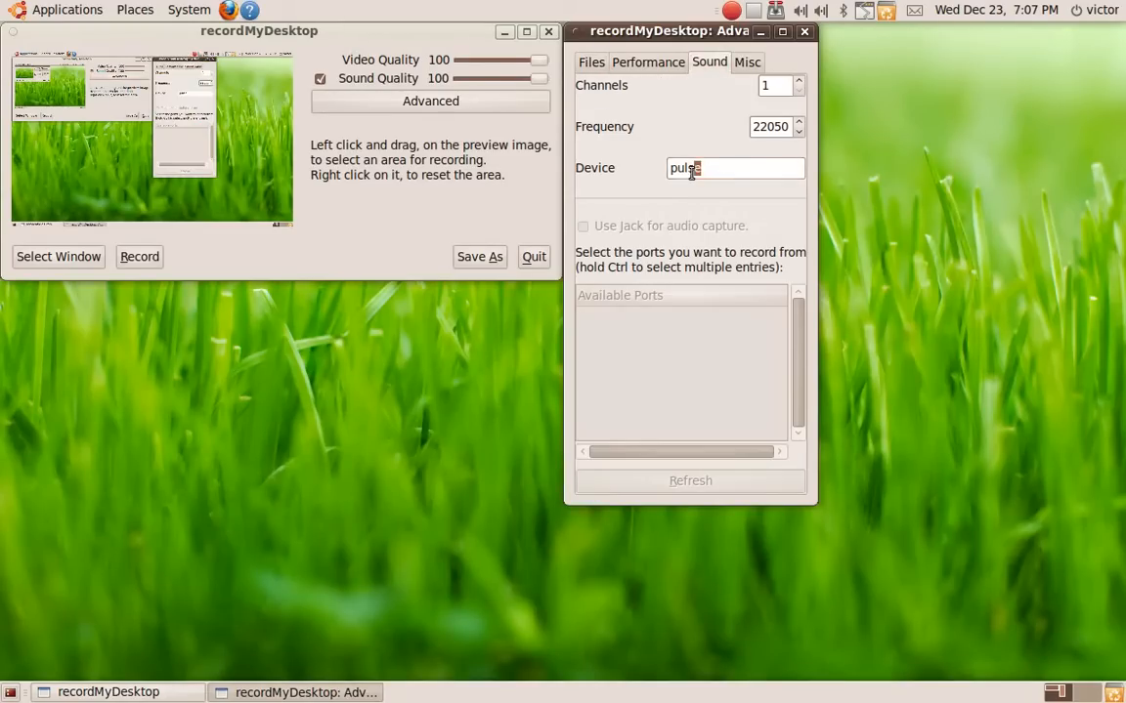
click(805, 31)
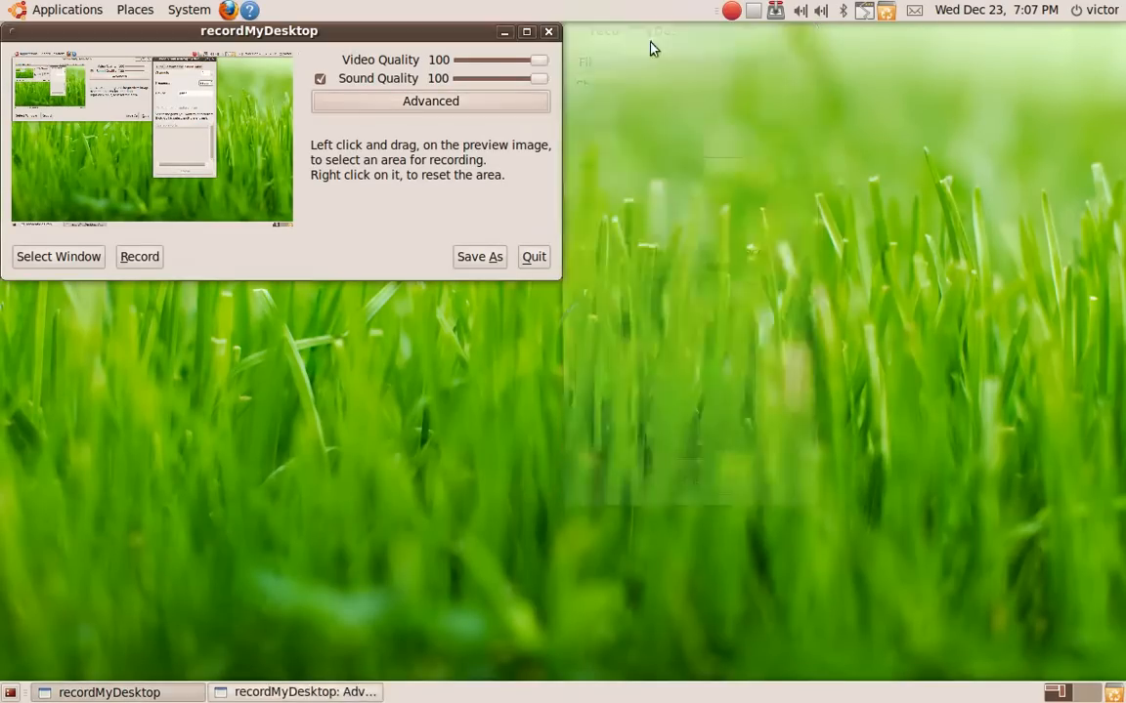
click(66, 10)
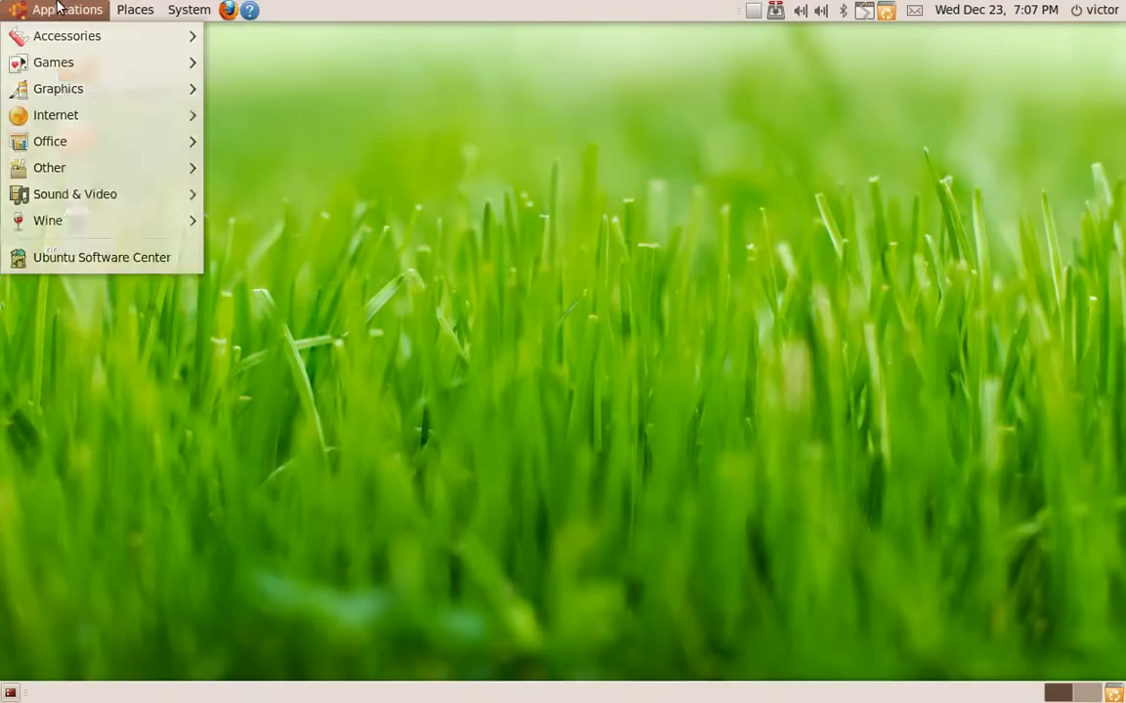
In System > Preferences > Sound Input, confirm Microphone 1 is unmuted and close the preferences.
click(188, 9)
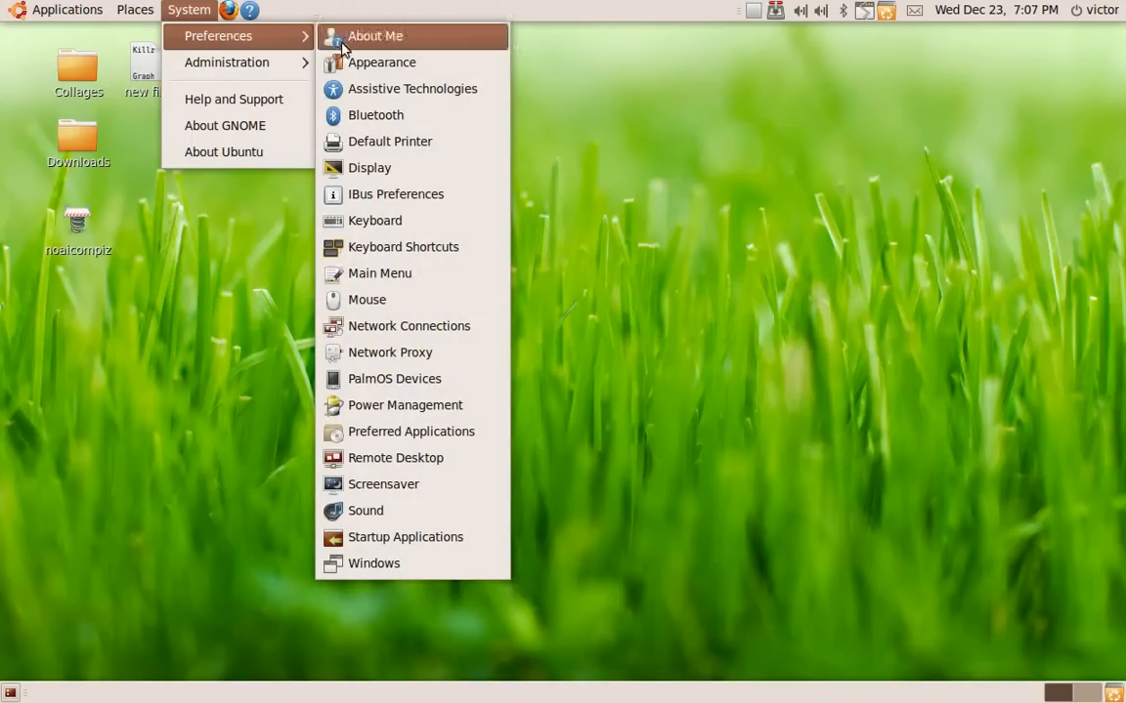
click(365, 510)
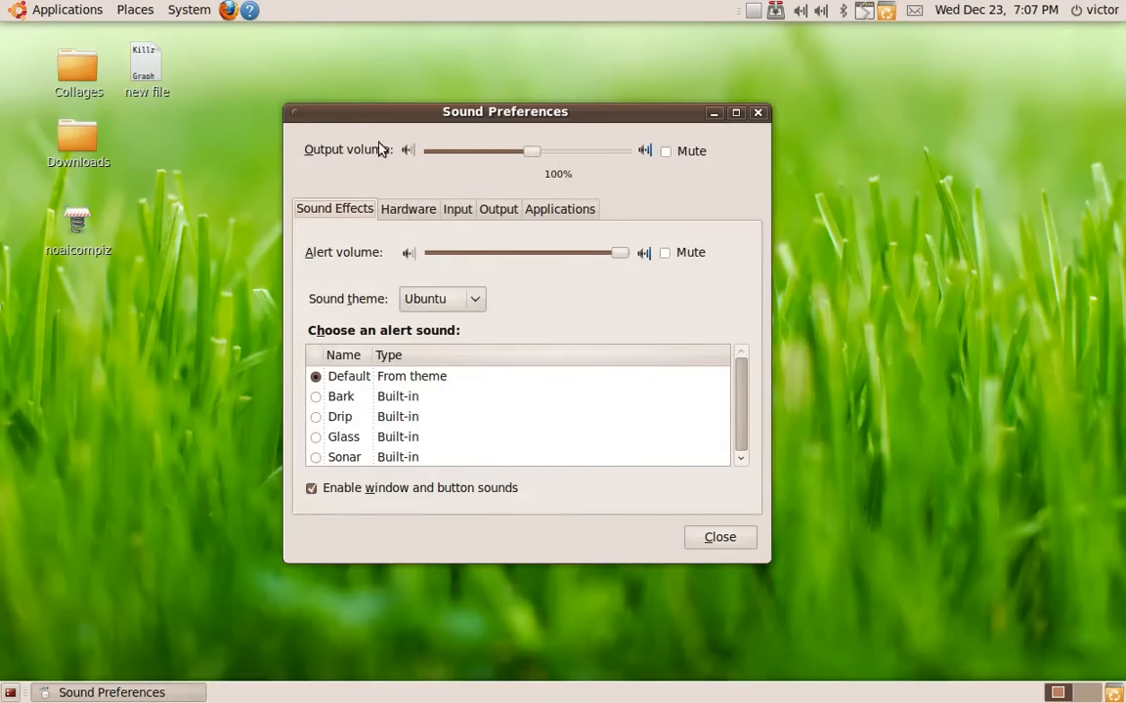
click(457, 209)
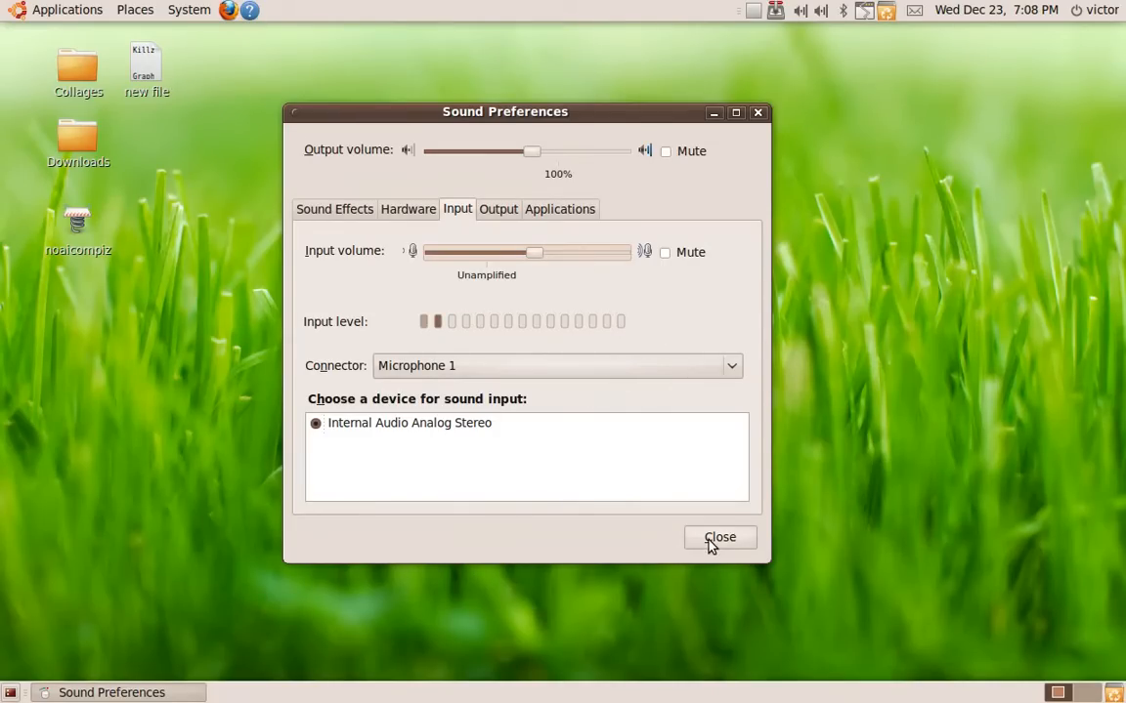
click(719, 537)
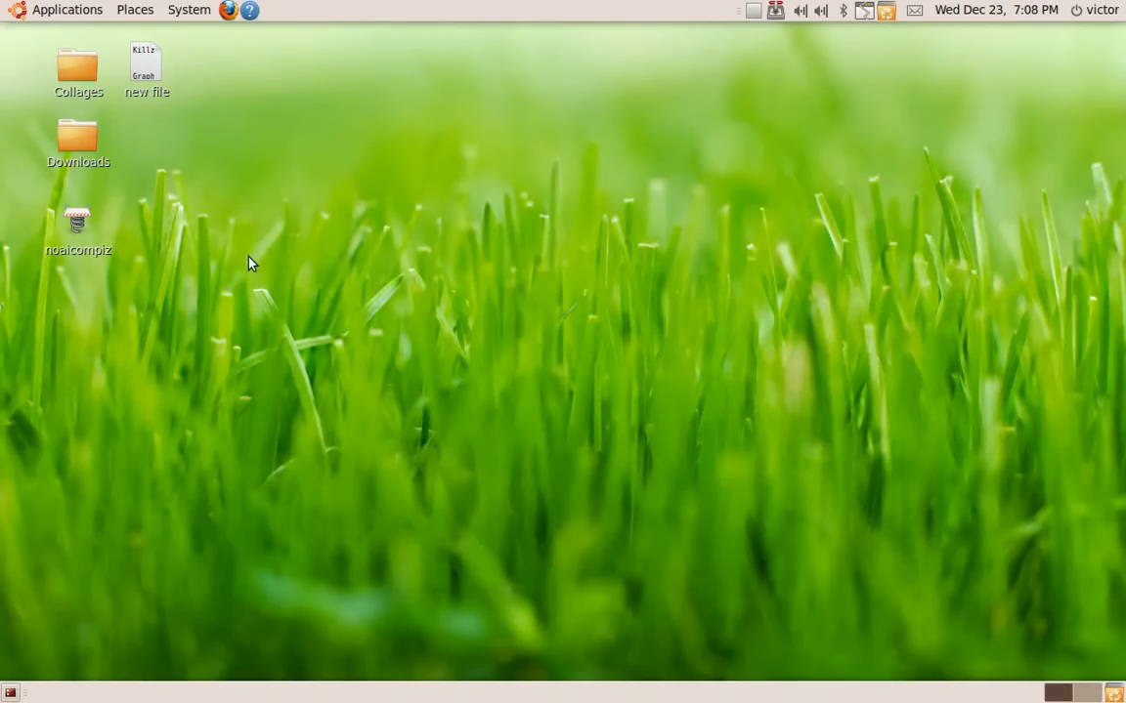